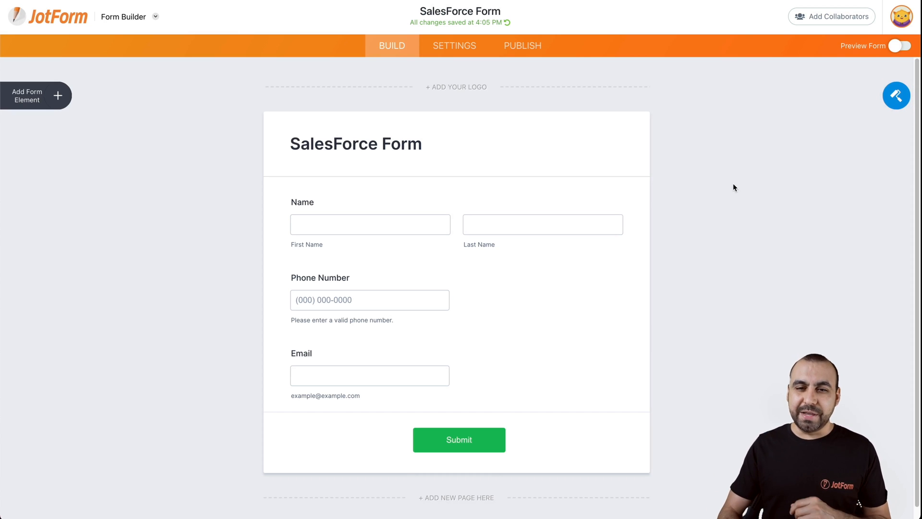
Step: Find the Salesforce integration under the form's Settings > Integrations by searching 'sales'
{"action": "left_click", "coordinate": [454, 45]}
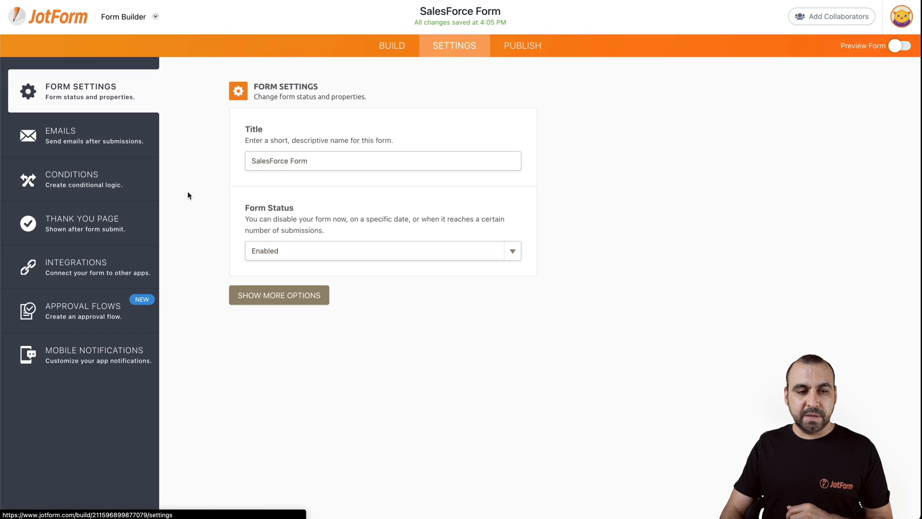
{"action": "left_click", "coordinate": [75, 267]}
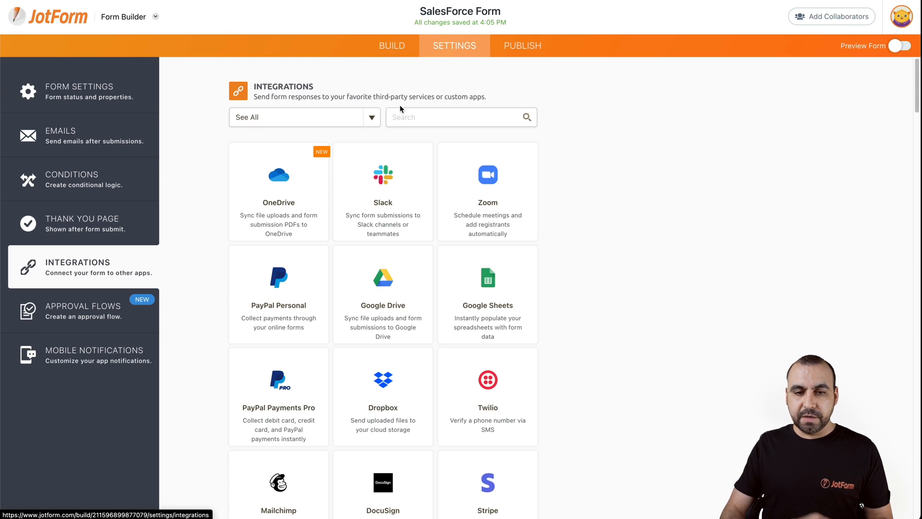
{"action": "type", "text": "sales"}
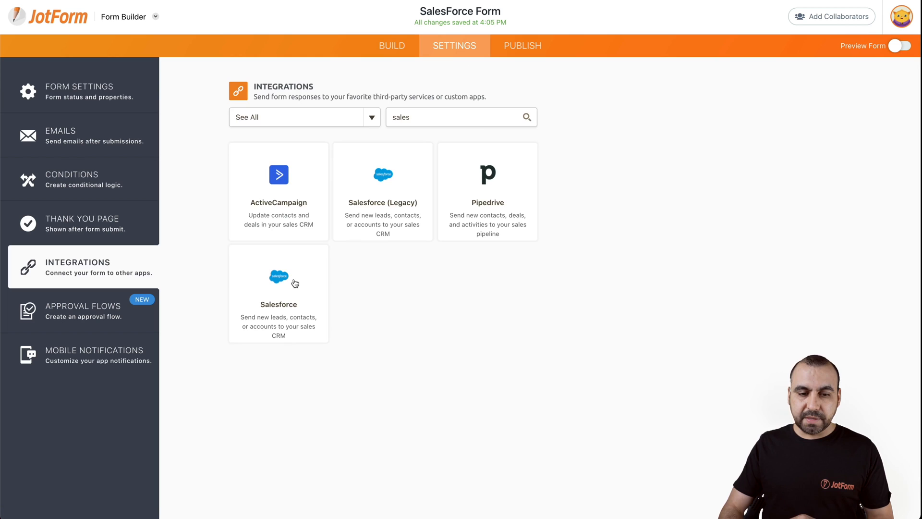
{"action": "left_click", "coordinate": [278, 288]}
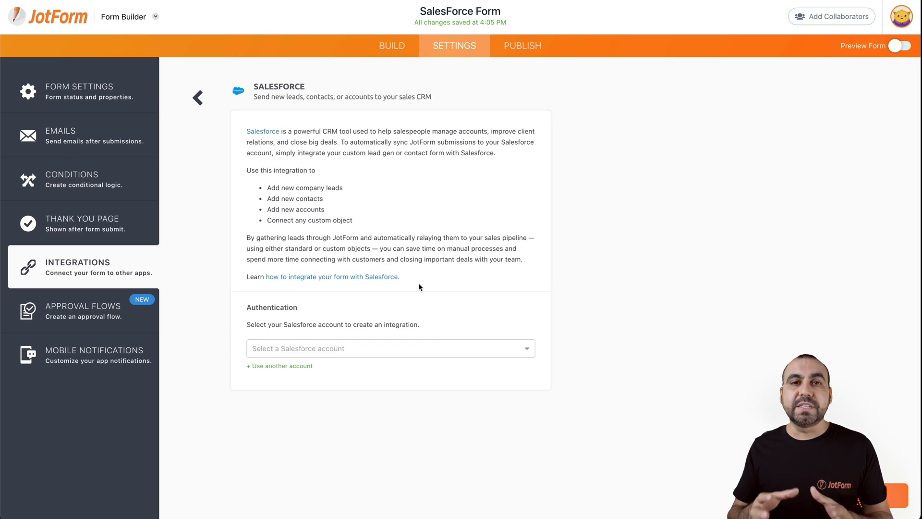
Step: Authenticate the integration with the connected Salesforce account
{"action": "left_click", "coordinate": [390, 348]}
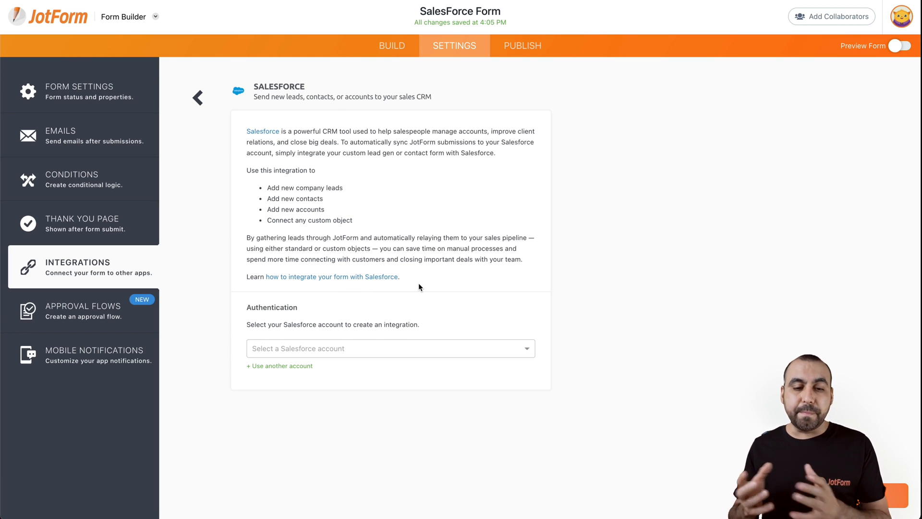
{"action": "left_click", "coordinate": [390, 348]}
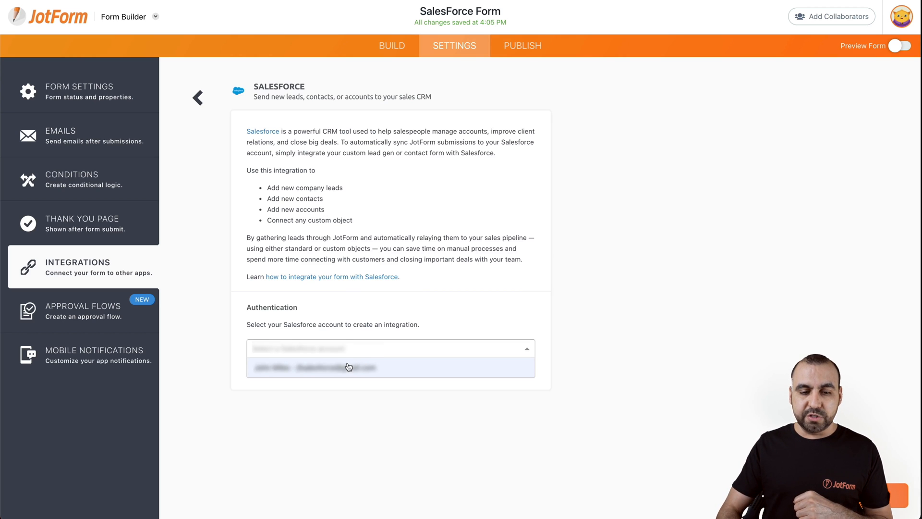
{"action": "left_click", "coordinate": [390, 367]}
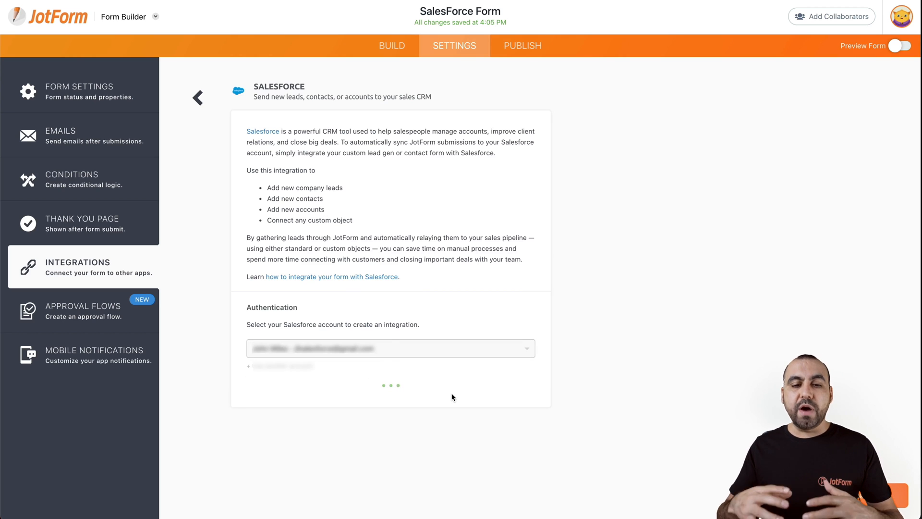
{"action": "left_click", "coordinate": [390, 348]}
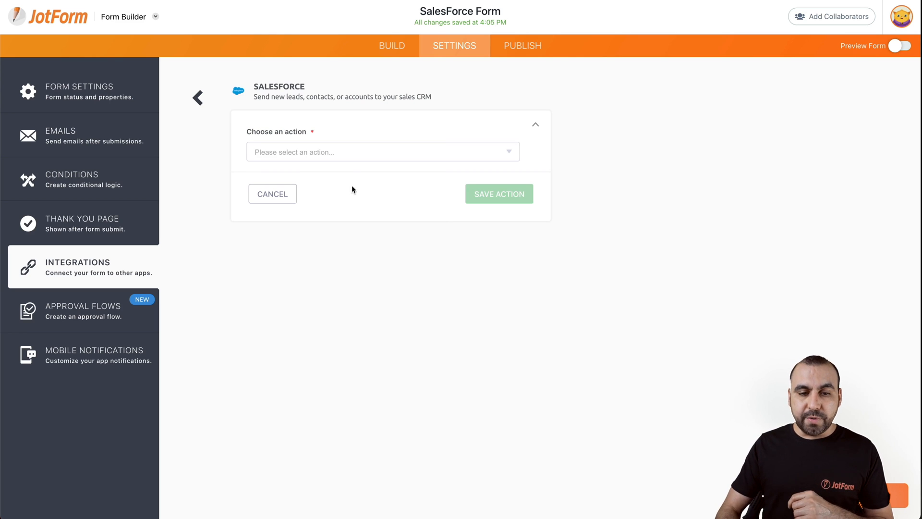
{"action": "mouse_move", "coordinate": [347, 162]}
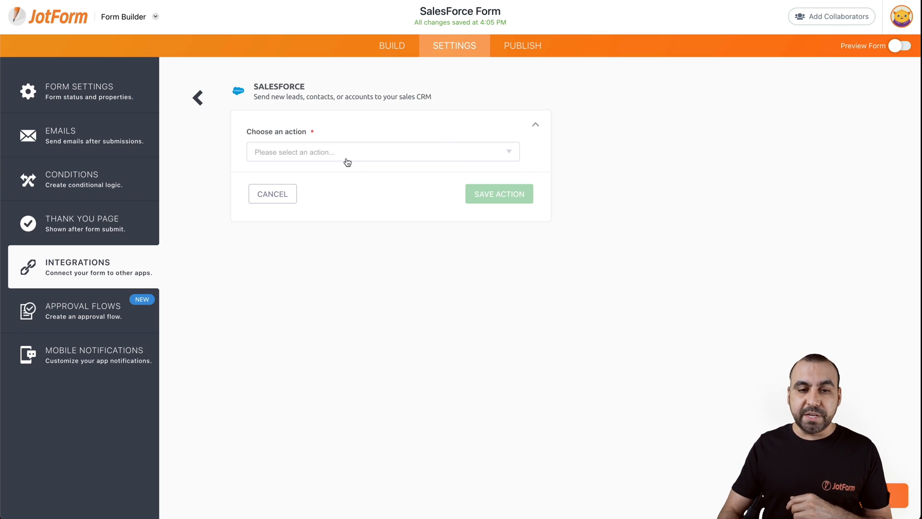
Step: Choose the 'Create or update a record' action with Contact as the Salesforce object
{"action": "left_click", "coordinate": [383, 152]}
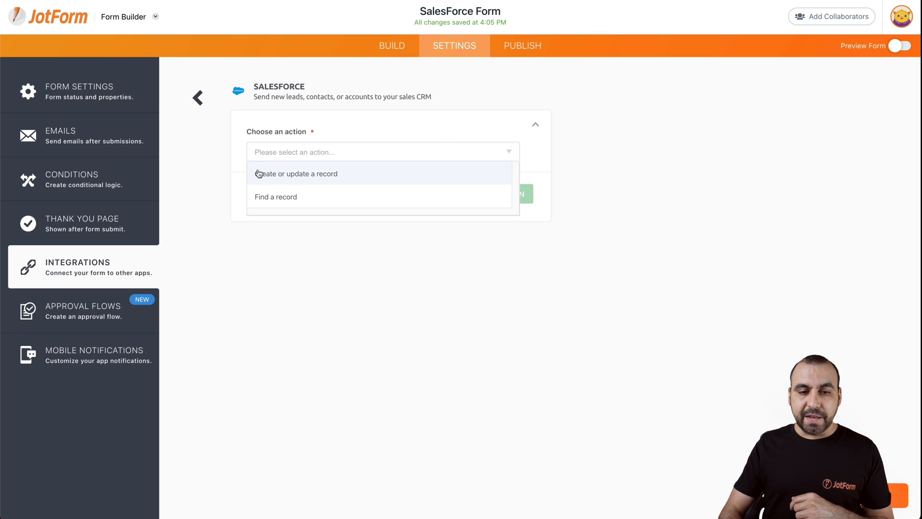
{"action": "mouse_move", "coordinate": [355, 177]}
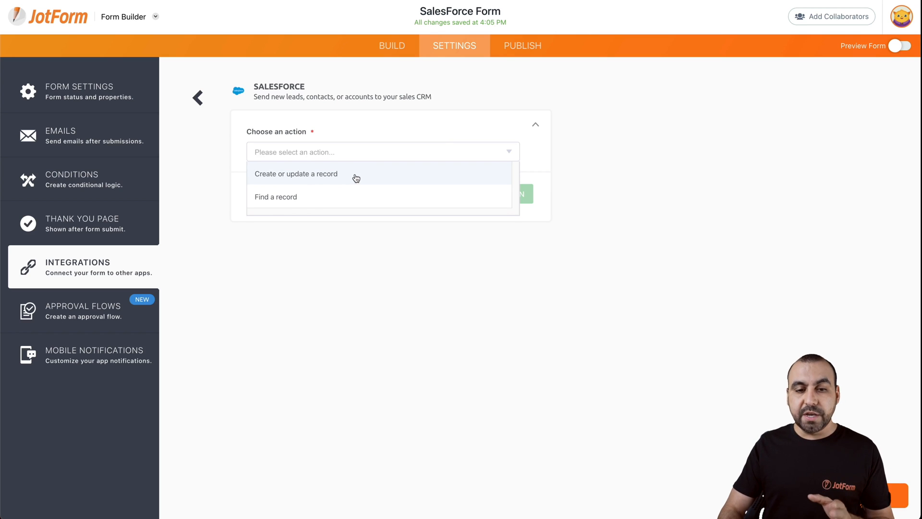
{"action": "left_click", "coordinate": [296, 174]}
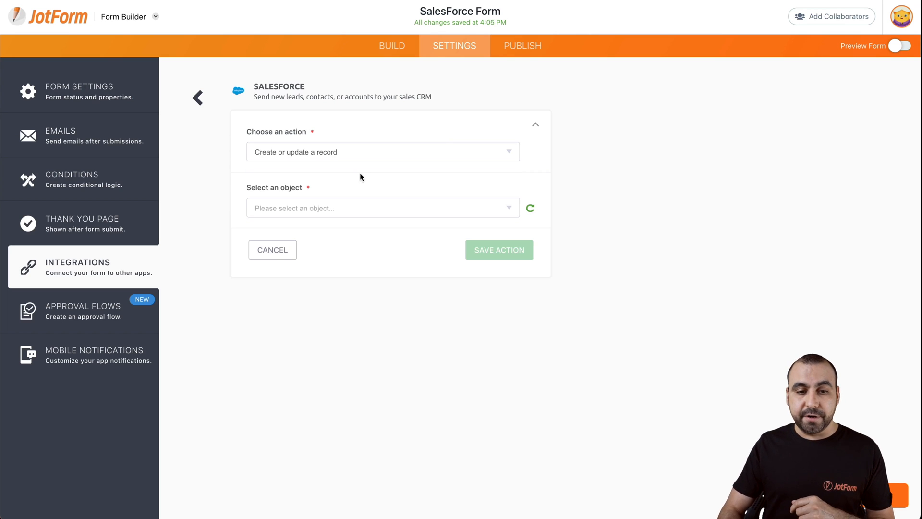
{"action": "left_click", "coordinate": [382, 207]}
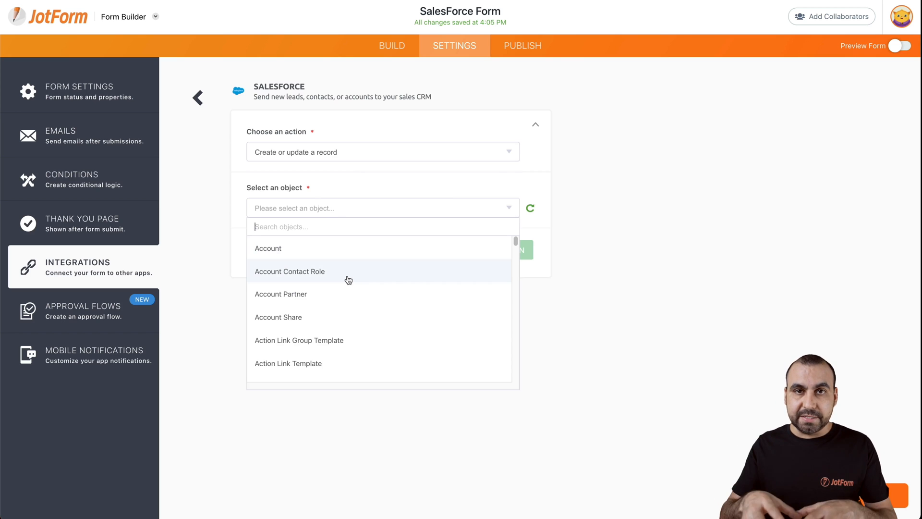
{"action": "type", "text": "cont"}
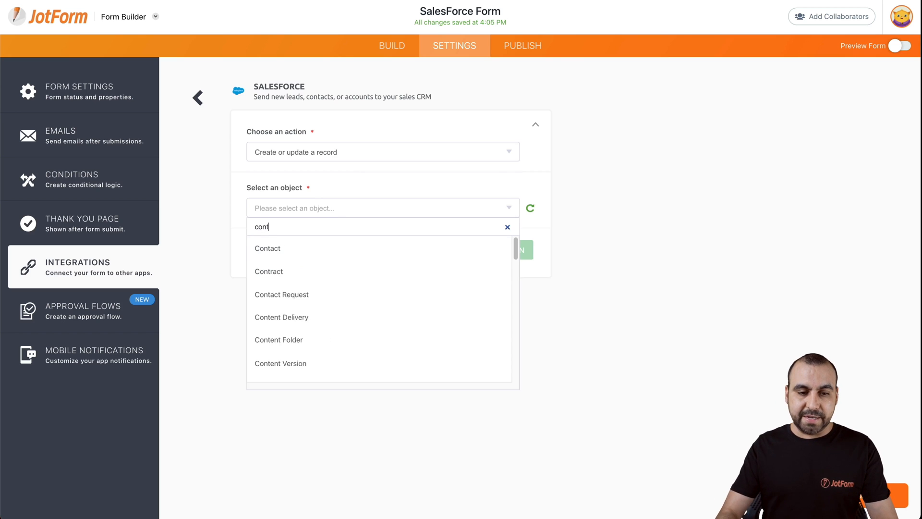
{"action": "left_click", "coordinate": [267, 248]}
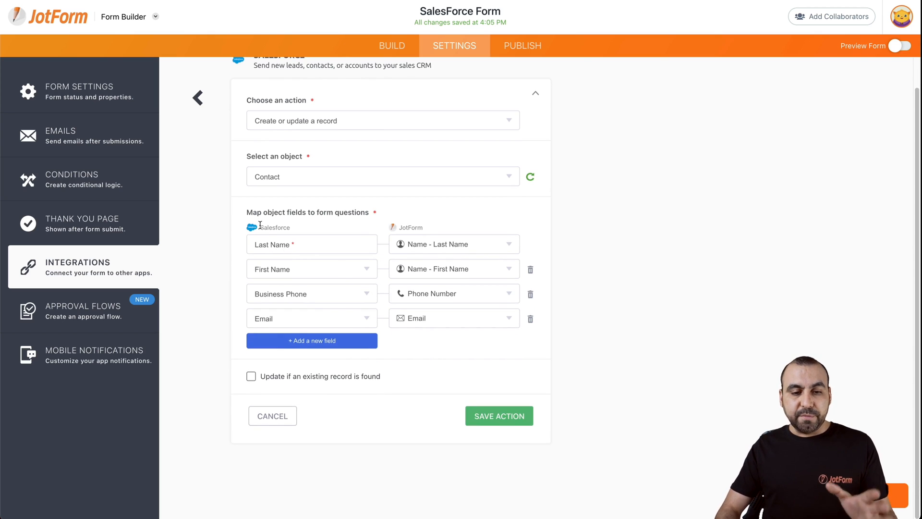
{"action": "mouse_move", "coordinate": [361, 222]}
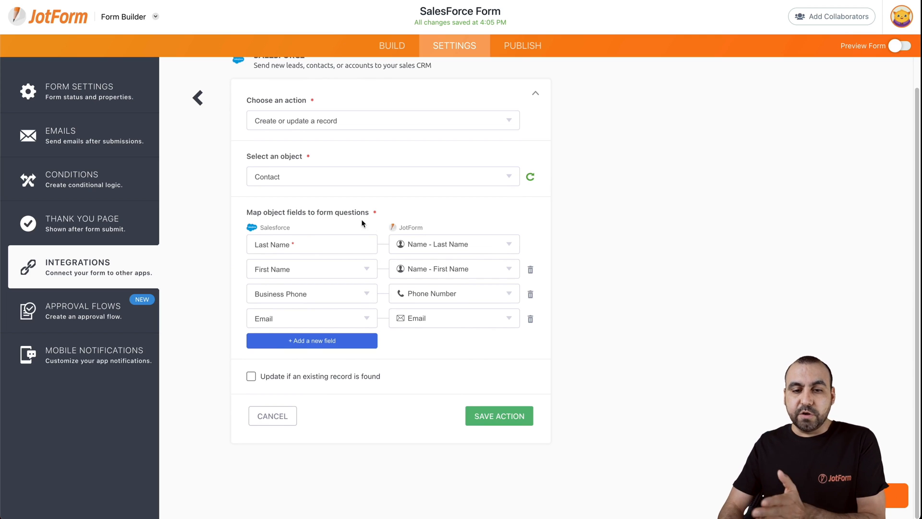
{"action": "mouse_move", "coordinate": [450, 245]}
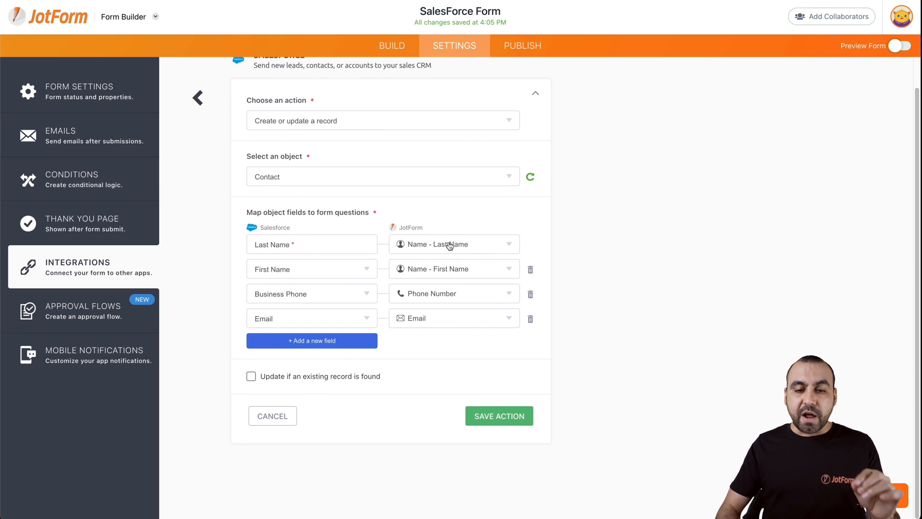
Step: Map Last Name to the Name - Last Name question, drop the empty extra row, and save the Contact action
{"action": "left_click", "coordinate": [452, 244]}
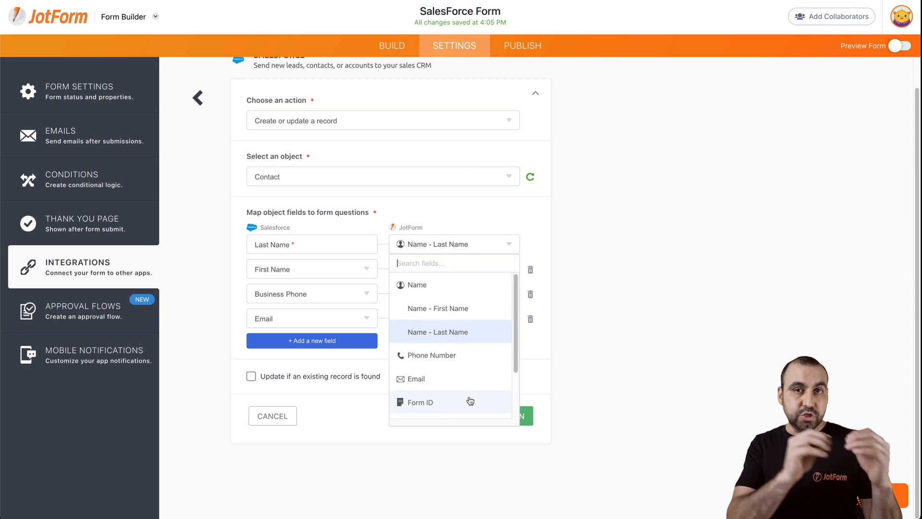
{"action": "left_click", "coordinate": [437, 308]}
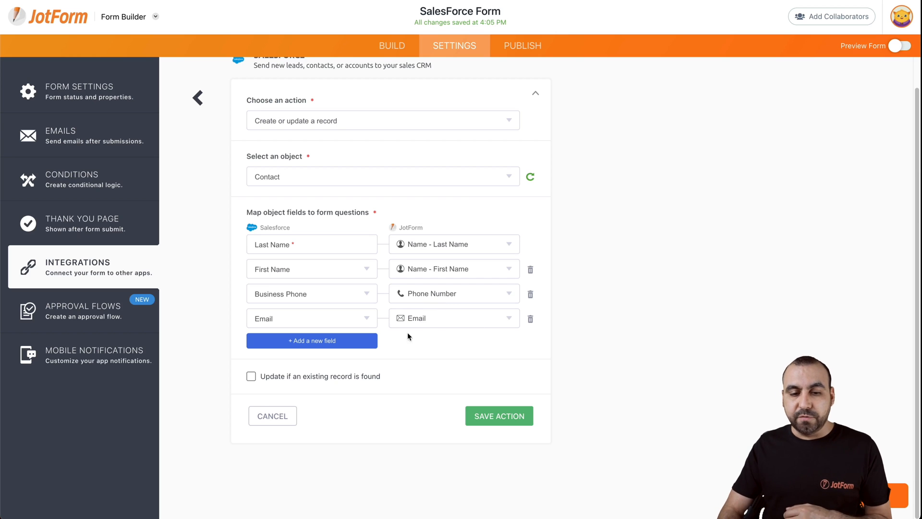
{"action": "mouse_move", "coordinate": [312, 344]}
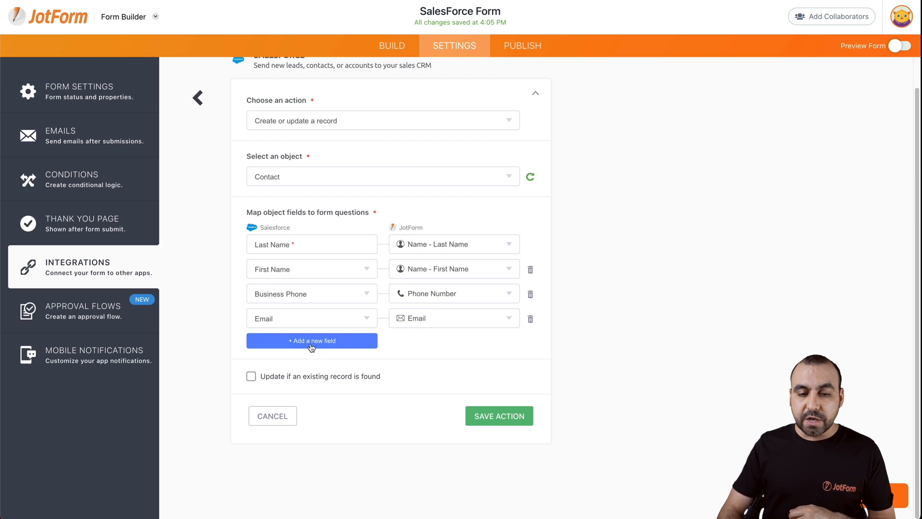
{"action": "left_click", "coordinate": [311, 340]}
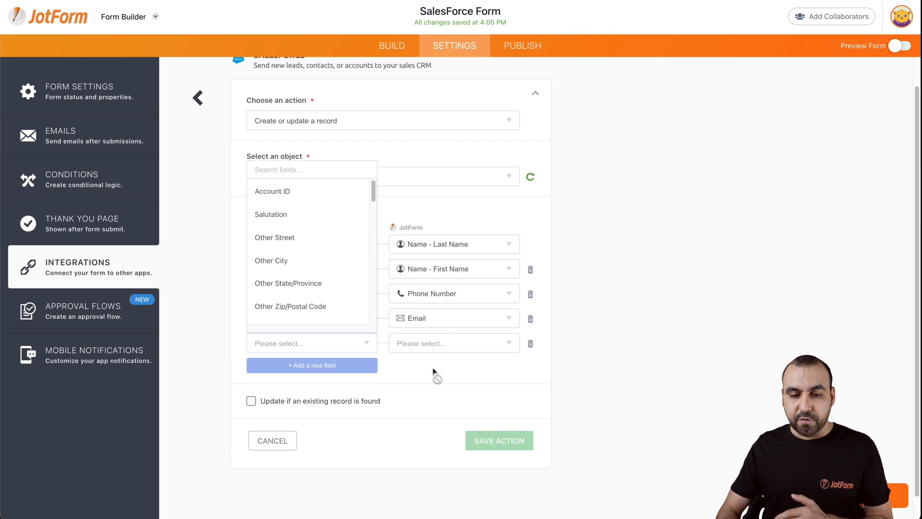
{"action": "left_click", "coordinate": [272, 176]}
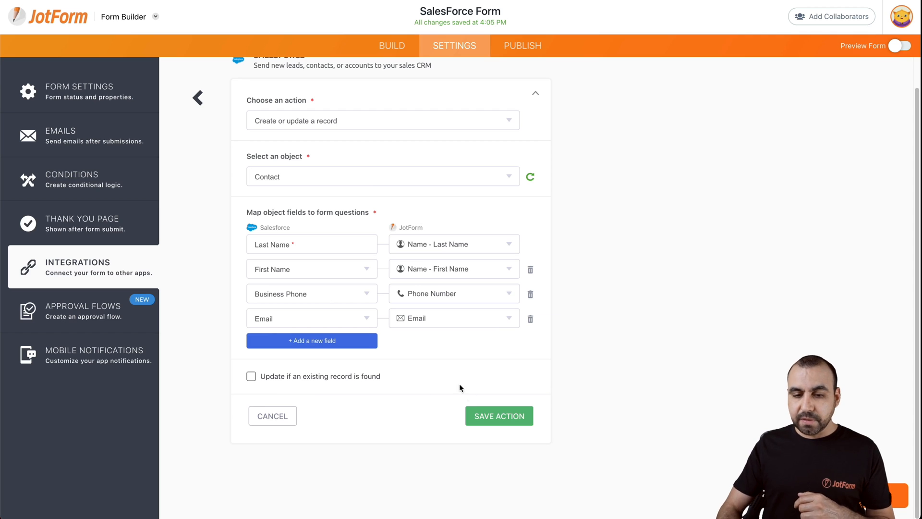
{"action": "left_click", "coordinate": [498, 416]}
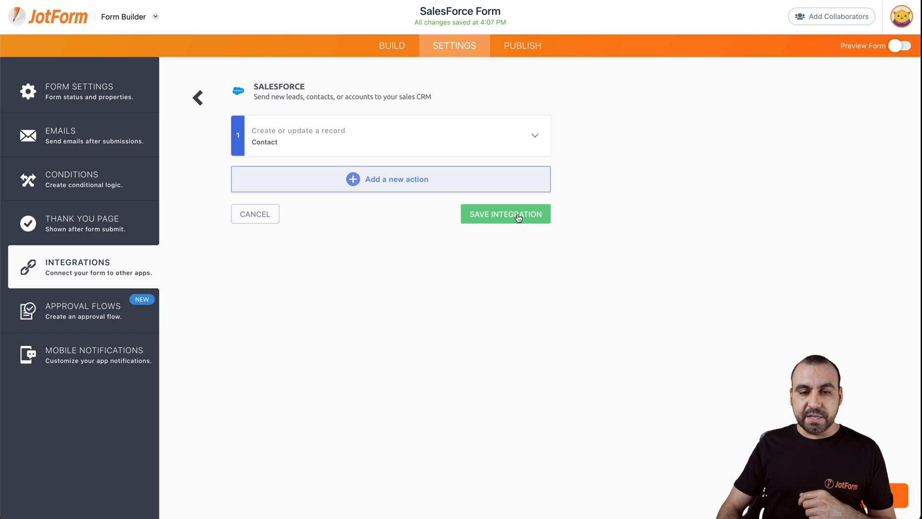
Step: Save and finish the Salesforce integration, then launch the live form from Publish in a new tab
{"action": "left_click", "coordinate": [504, 213]}
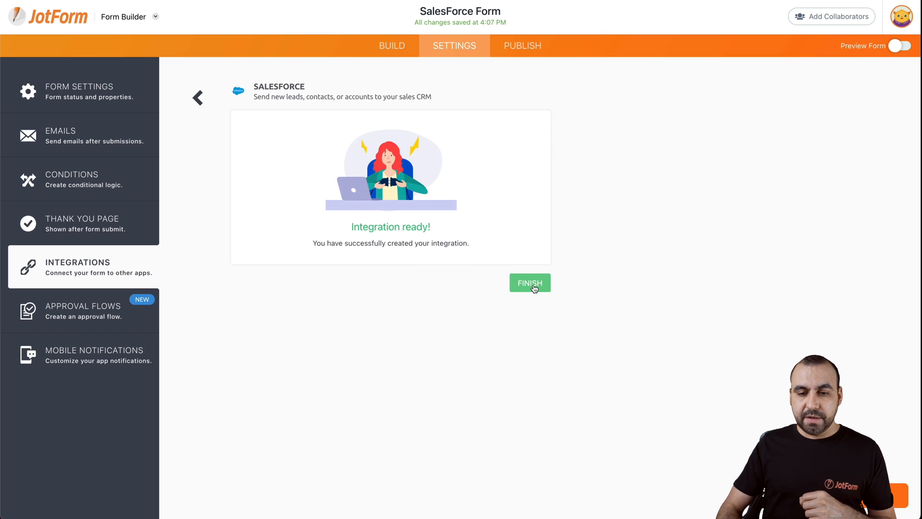
{"action": "left_click", "coordinate": [528, 283]}
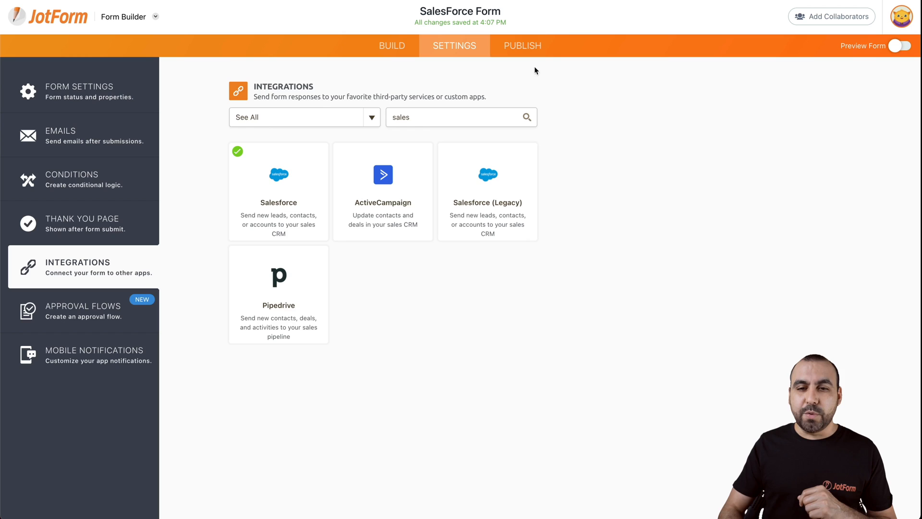
{"action": "left_click", "coordinate": [522, 45]}
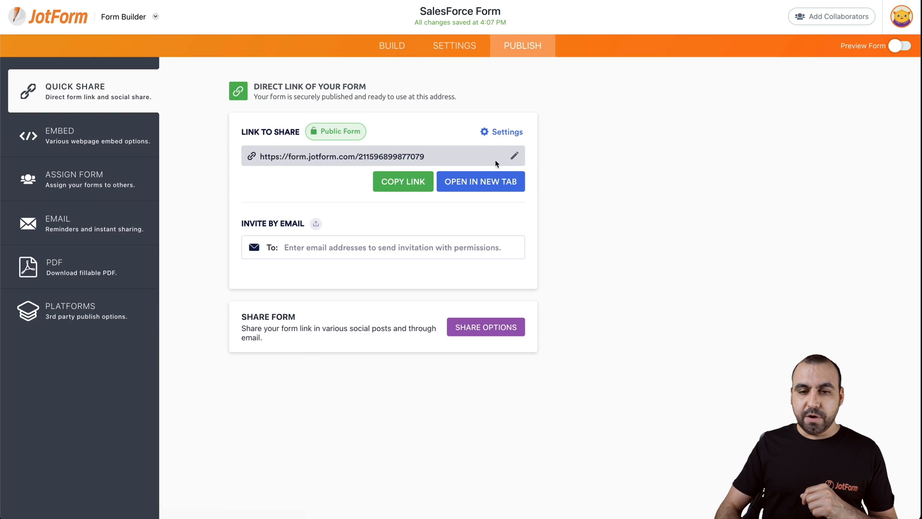
{"action": "left_click", "coordinate": [479, 181]}
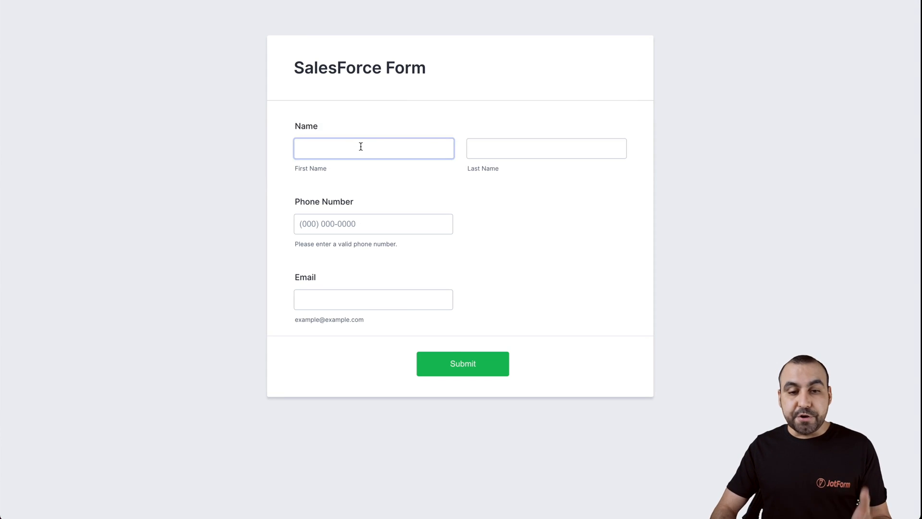
{"action": "type", "text": "Jor"}
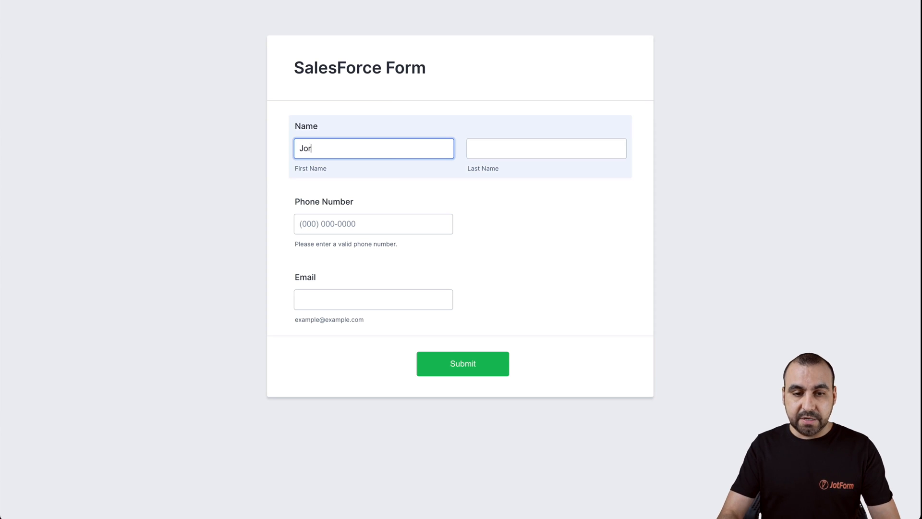
{"action": "type", "text": "A"}
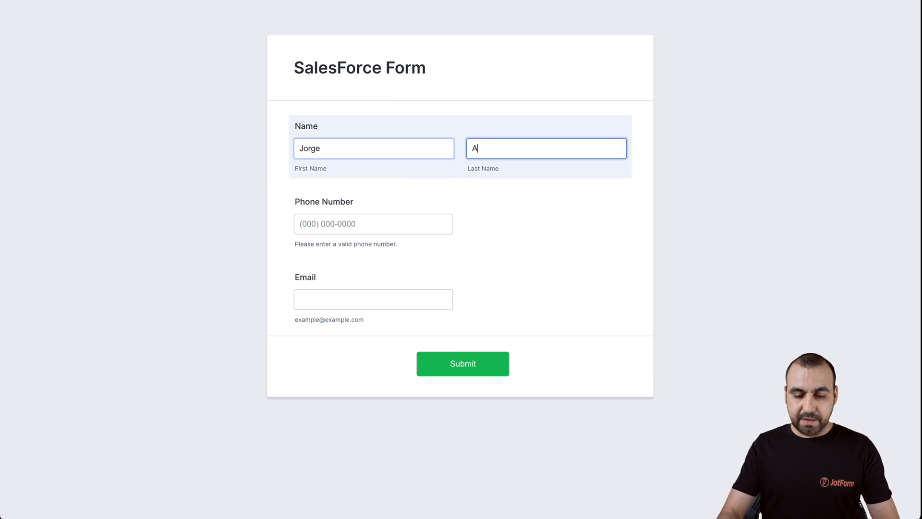
{"action": "left_click", "coordinate": [373, 224]}
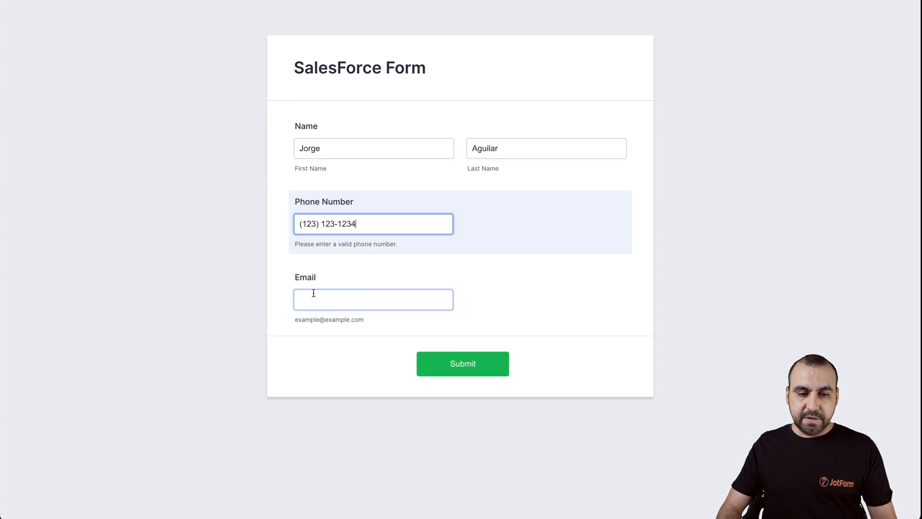
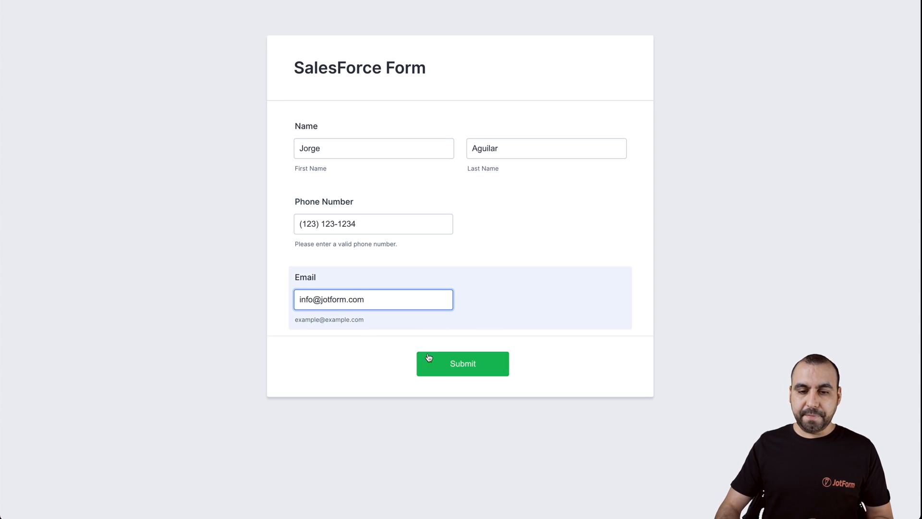
{"action": "left_click", "coordinate": [462, 363]}
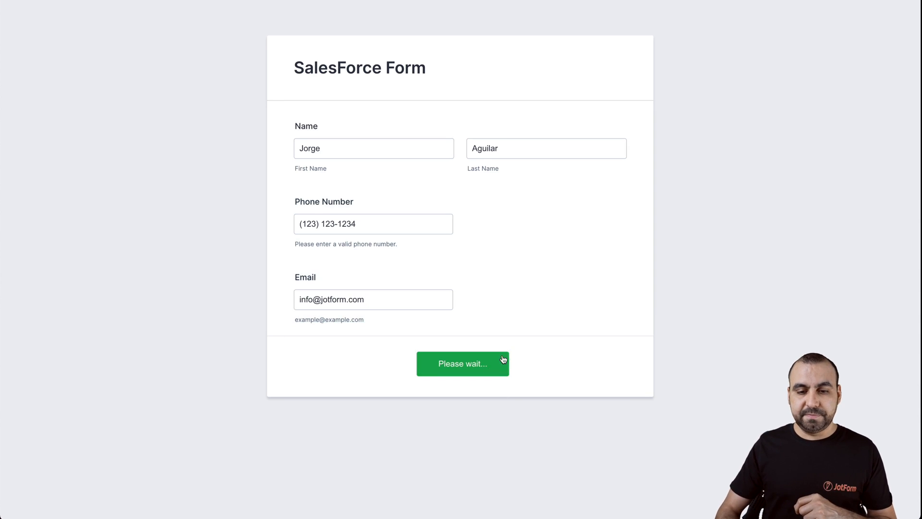
{"action": "left_click", "coordinate": [461, 363]}
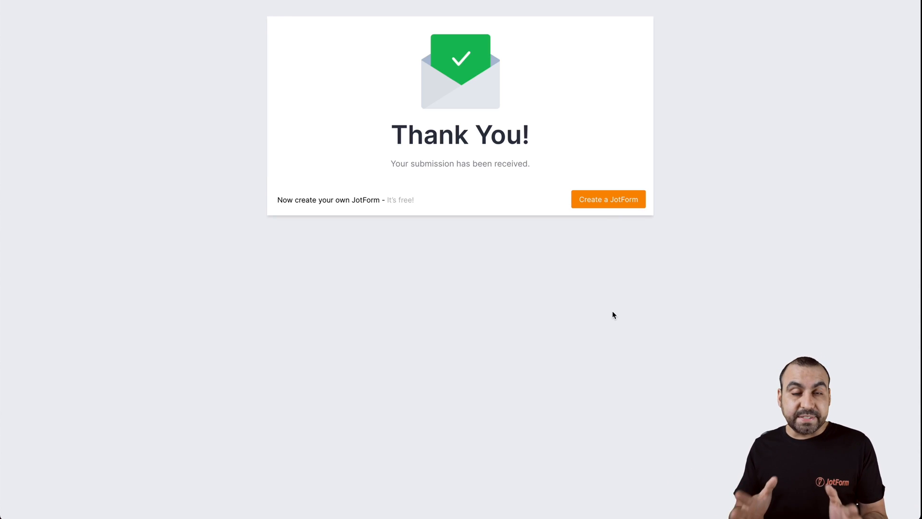